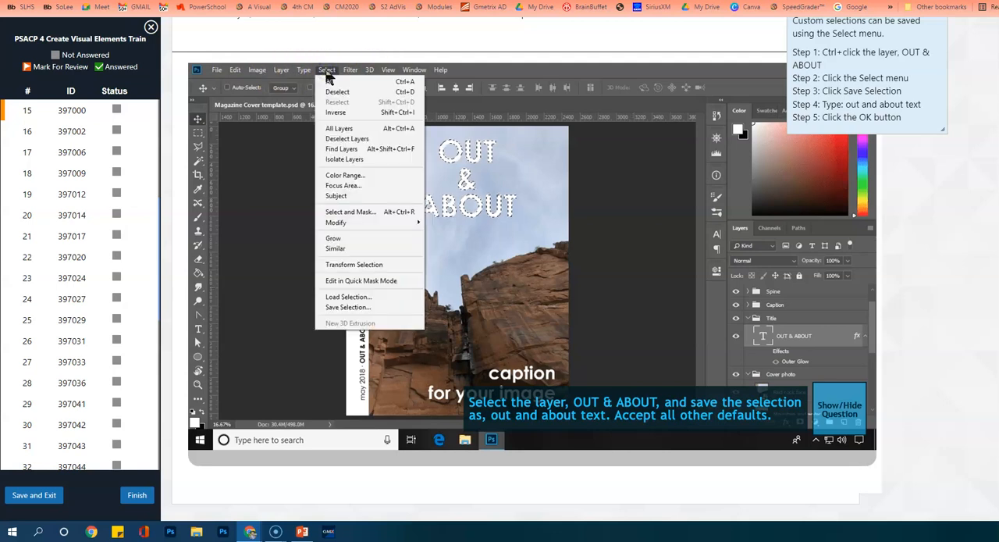
Save the OUT & ABOUT layer selection as 'out and about text' with default options.
click(348, 306)
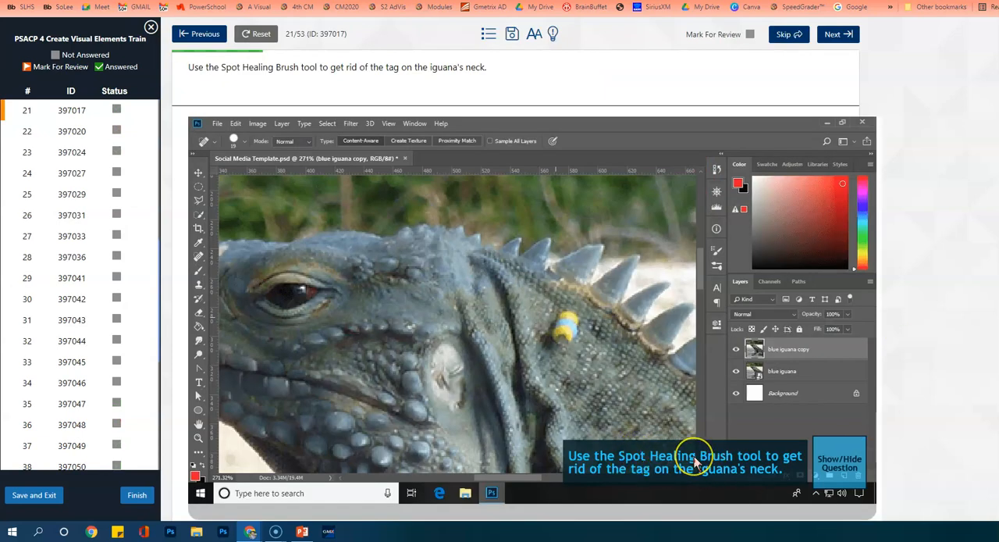
At question 26, bring up the Save and Exit confirmation for the practice test.
click(33, 495)
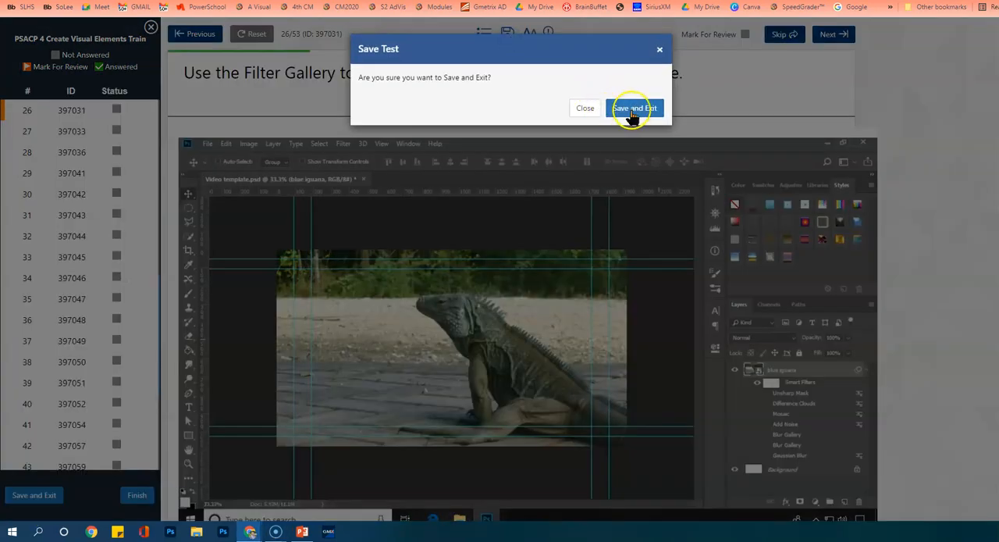
Confirm saving and exiting the test, then check the study guide's topic progress bars.
click(634, 107)
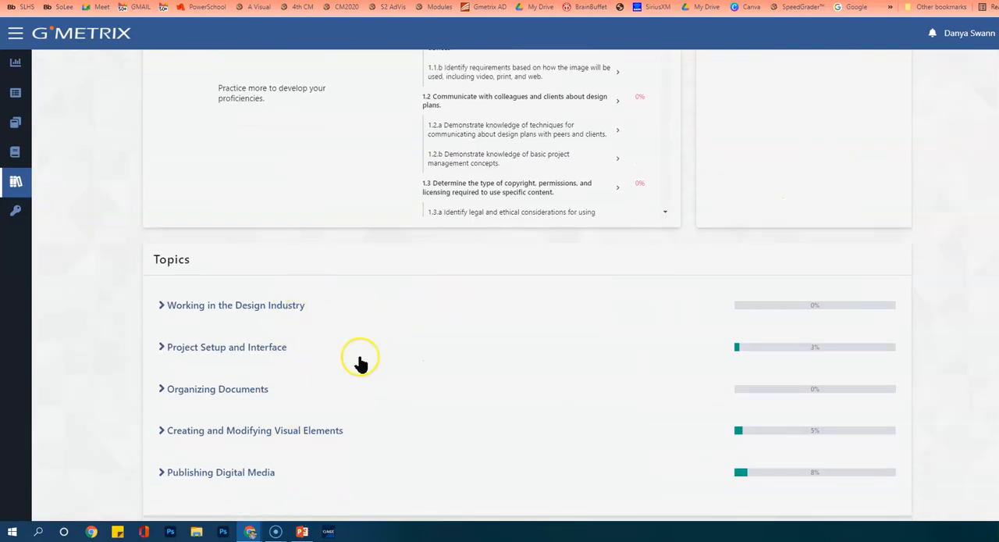
click(301, 532)
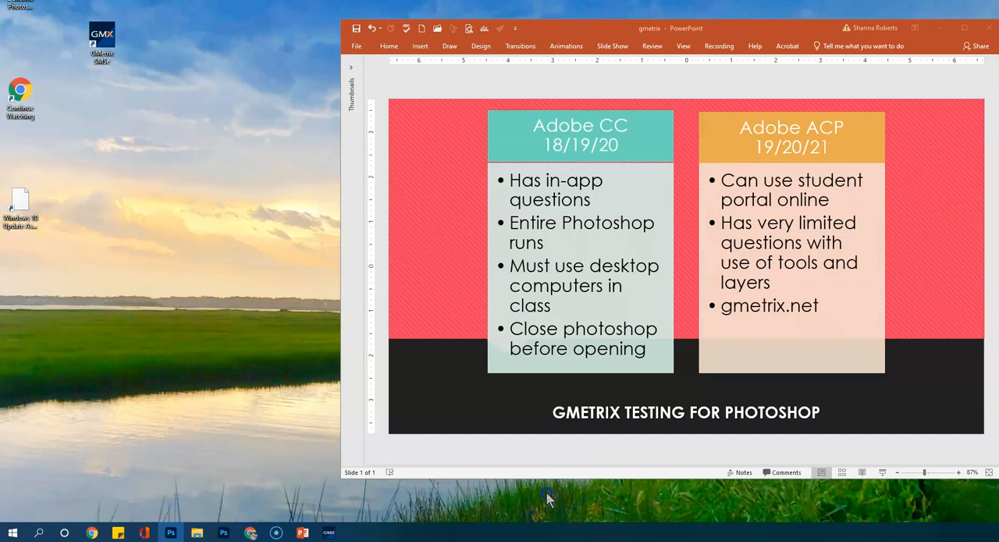